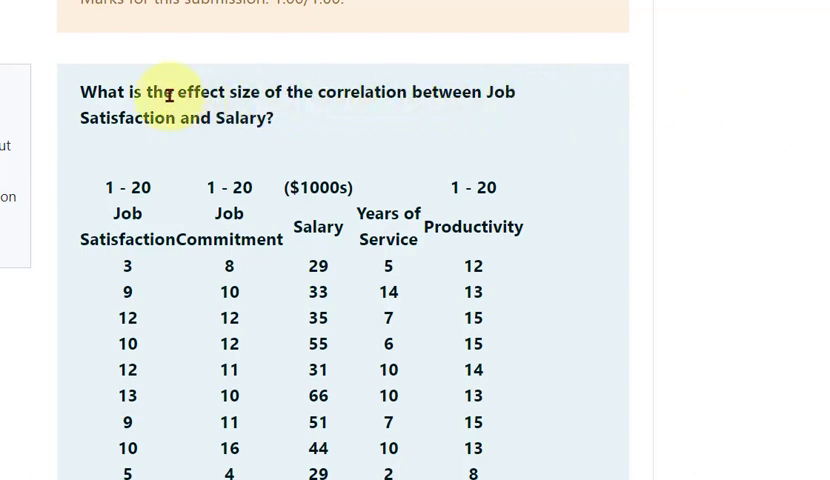
Step: Briefly highlight the words 'effect size' in the question text, then clear it
{"action": "double_click", "coordinate": [205, 92]}
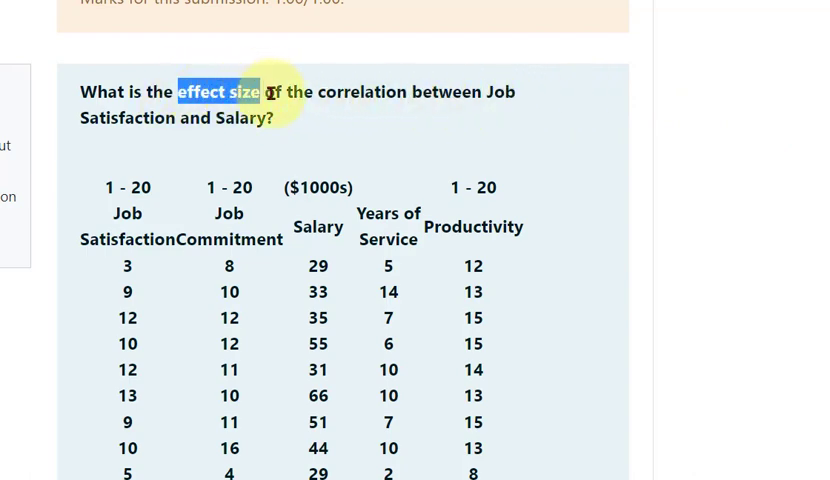
{"action": "left_click", "coordinate": [345, 91]}
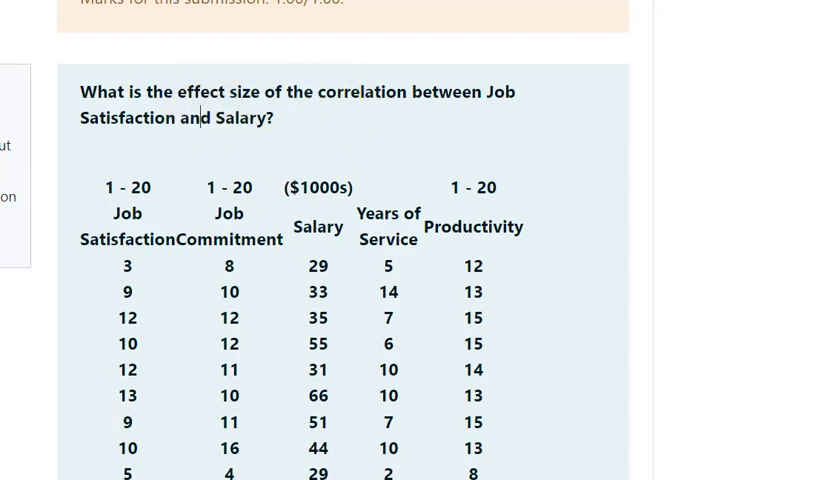
{"action": "left_click", "coordinate": [10, 408]}
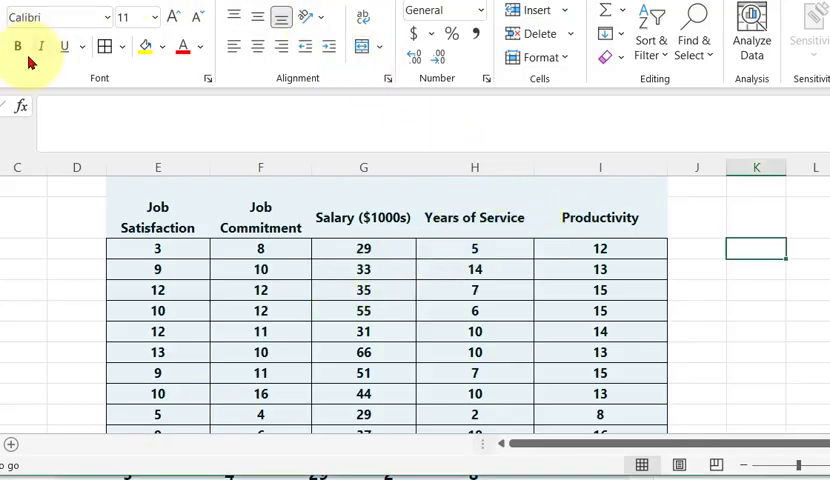
Step: Insert a function in the empty column K cell, choosing CORREL from the Statistical list
{"action": "left_click", "coordinate": [25, 106]}
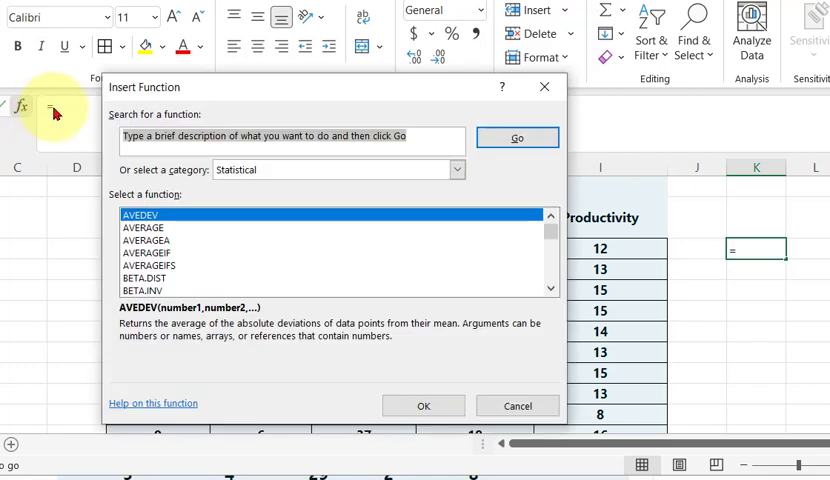
{"action": "mouse_move", "coordinate": [258, 202]}
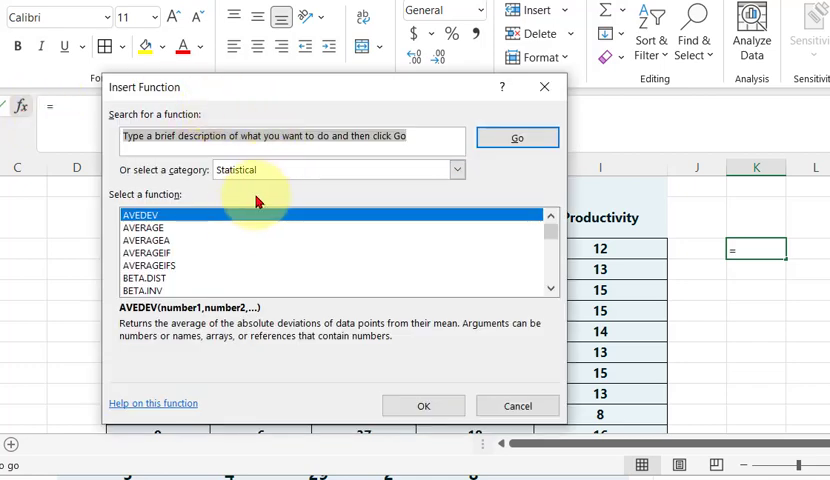
{"action": "scroll", "scroll_direction": "down", "scroll_amount": 3}
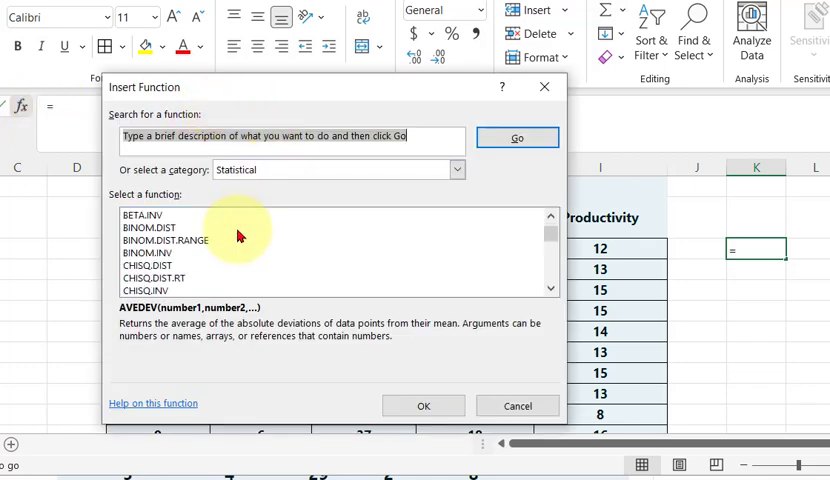
{"action": "scroll", "scroll_direction": "down", "scroll_amount": 3}
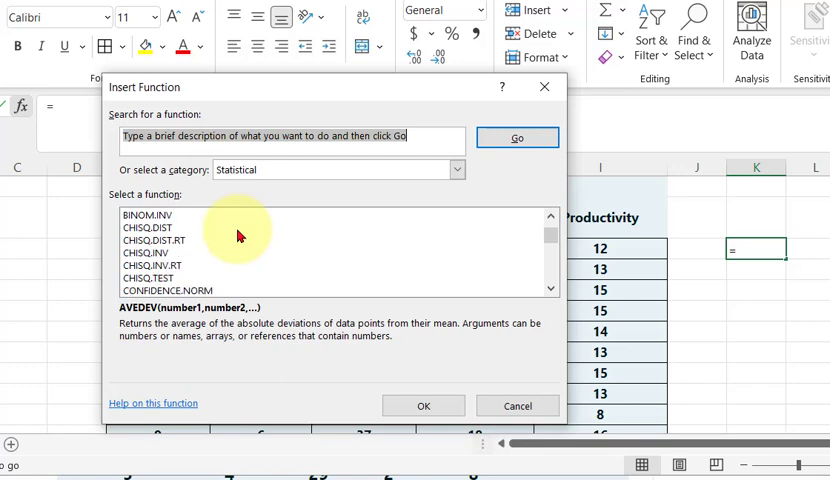
{"action": "scroll", "scroll_direction": "down", "scroll_amount": 3}
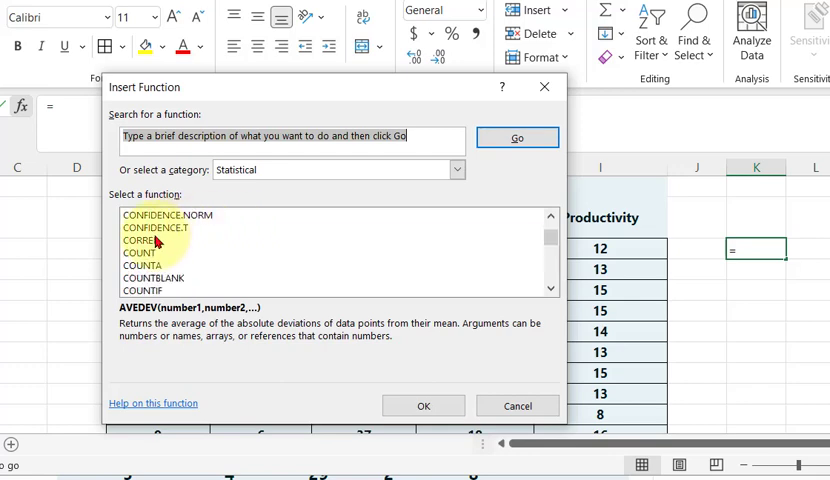
{"action": "left_click", "coordinate": [140, 240]}
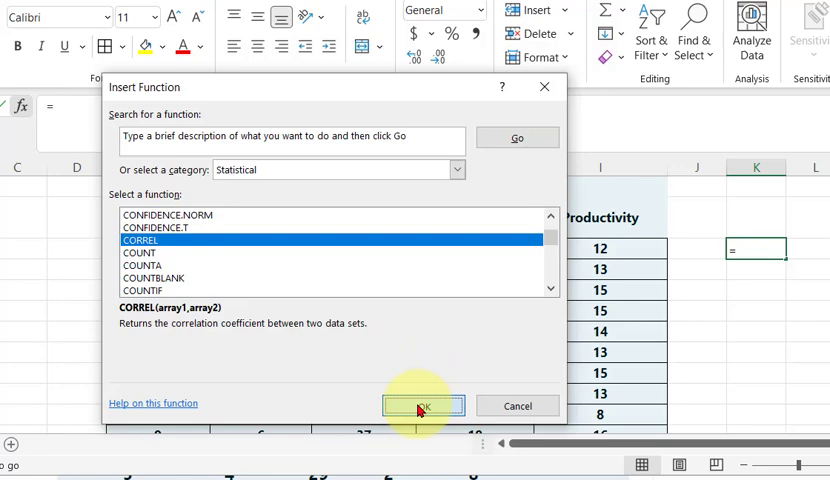
Step: Compute CORREL of Job Satisfaction E10:E26 against Salary G10:G26, giving 0.523
{"action": "left_click", "coordinate": [423, 405]}
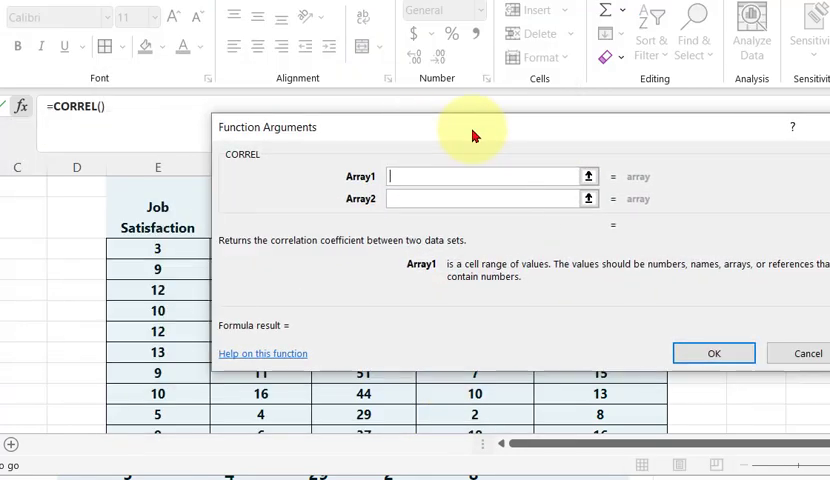
{"action": "left_click_drag", "start_coordinate": [157, 186], "coordinate": [157, 372]}
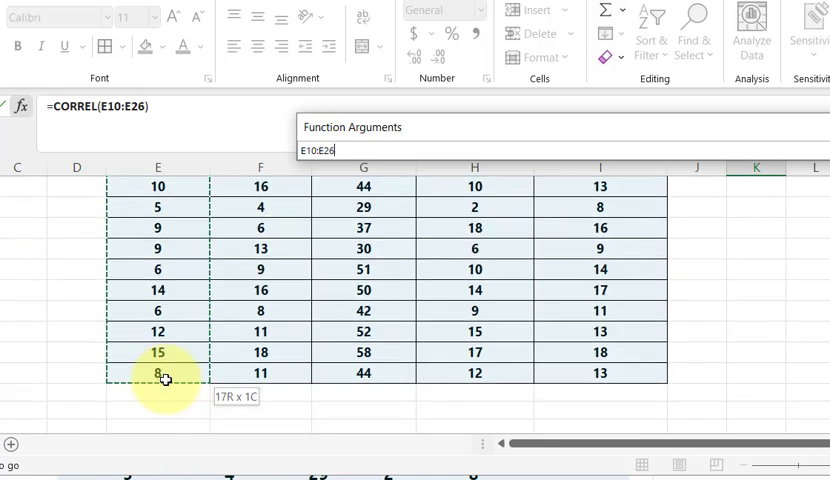
{"action": "left_click", "coordinate": [560, 199]}
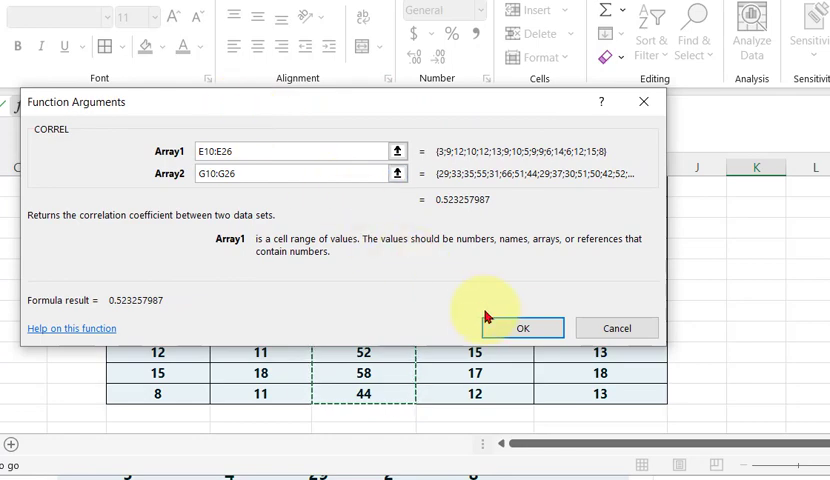
{"action": "left_click", "coordinate": [524, 328]}
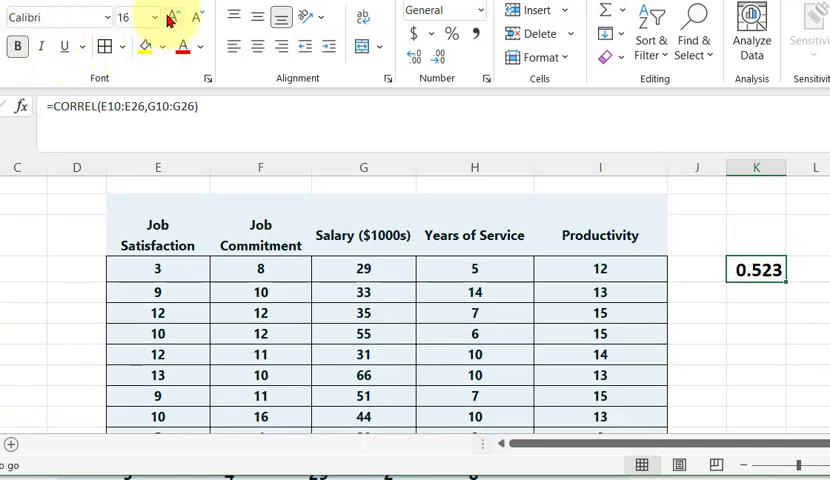
Step: Enlarge the correlation result's font size further
{"action": "left_click", "coordinate": [171, 18]}
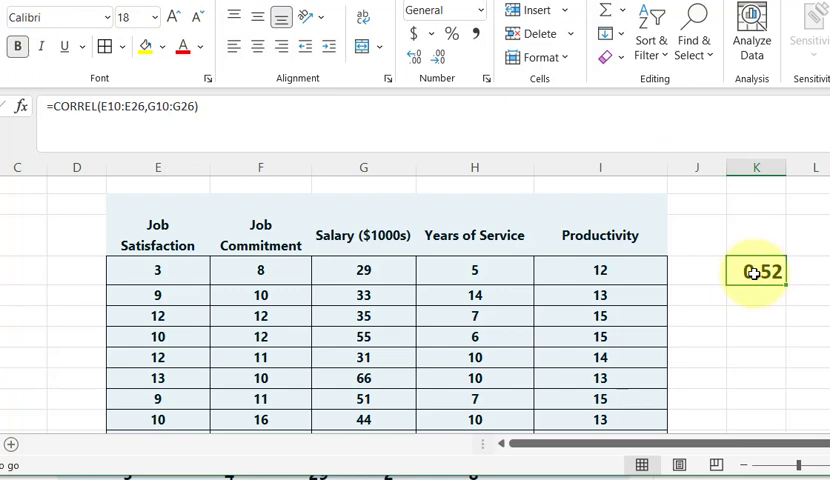
{"action": "mouse_move", "coordinate": [774, 233]}
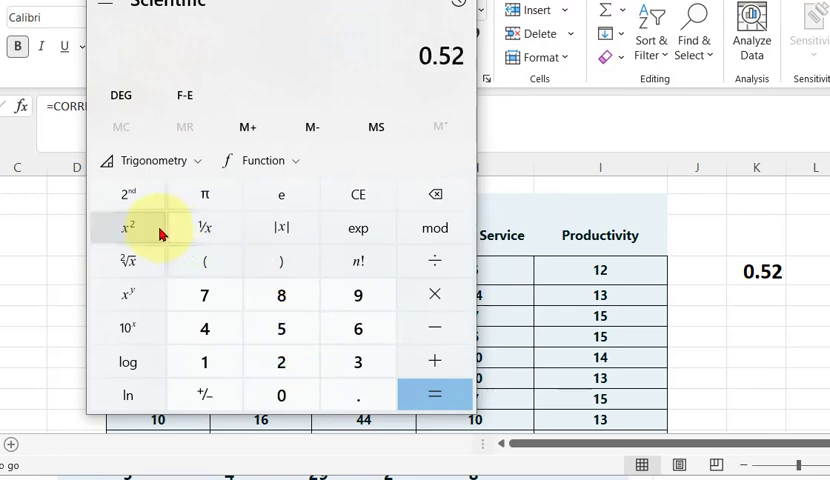
Step: Square 0.52 in Calculator to get the effect size 0.2704
{"action": "left_click", "coordinate": [127, 227]}
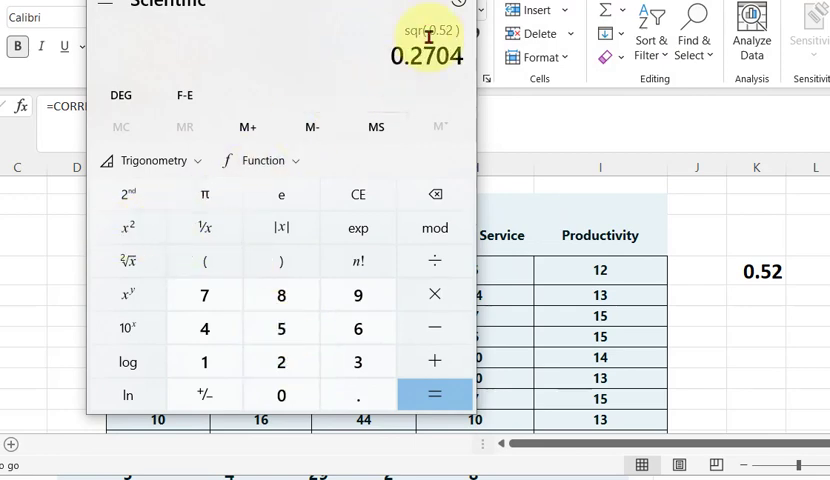